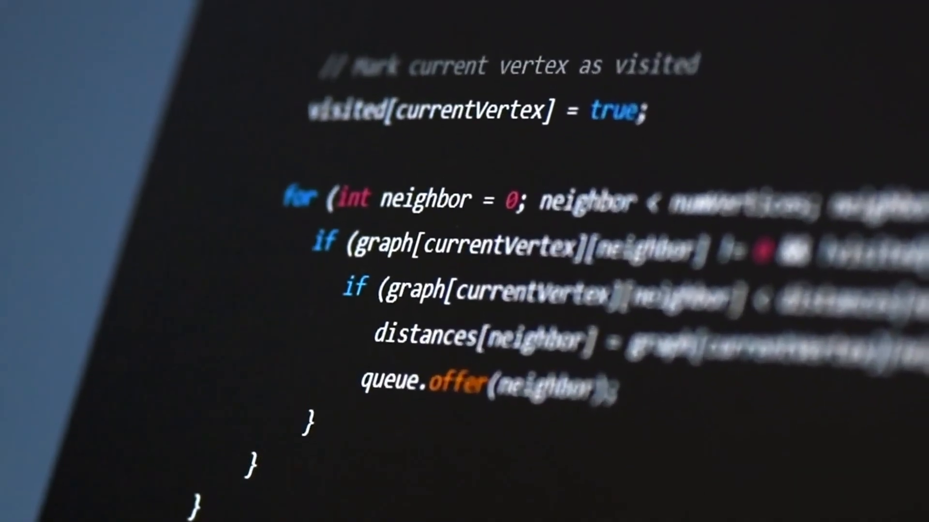
scroll("down", 3)
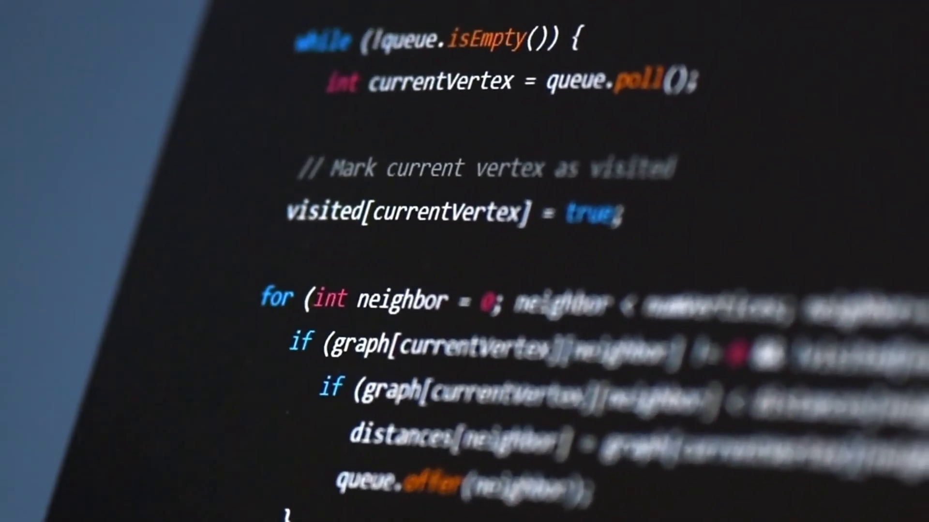
scroll("down", 3)
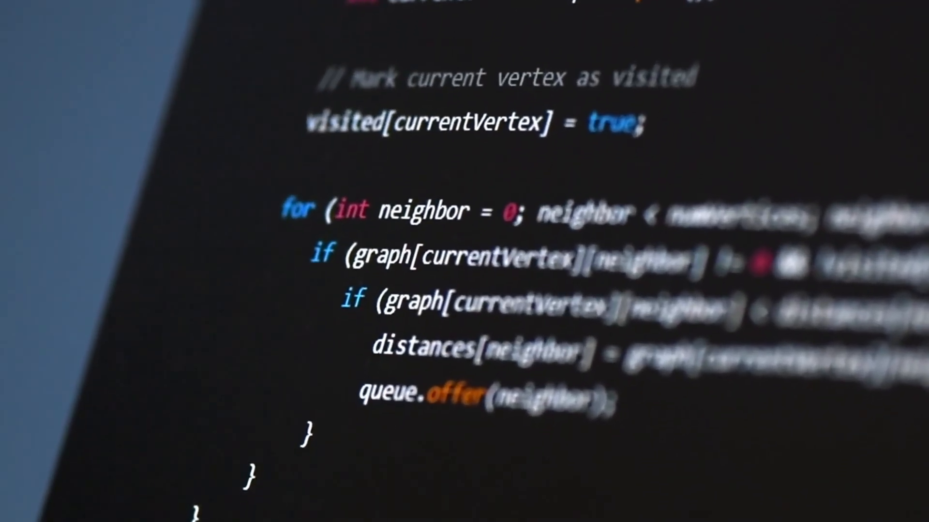